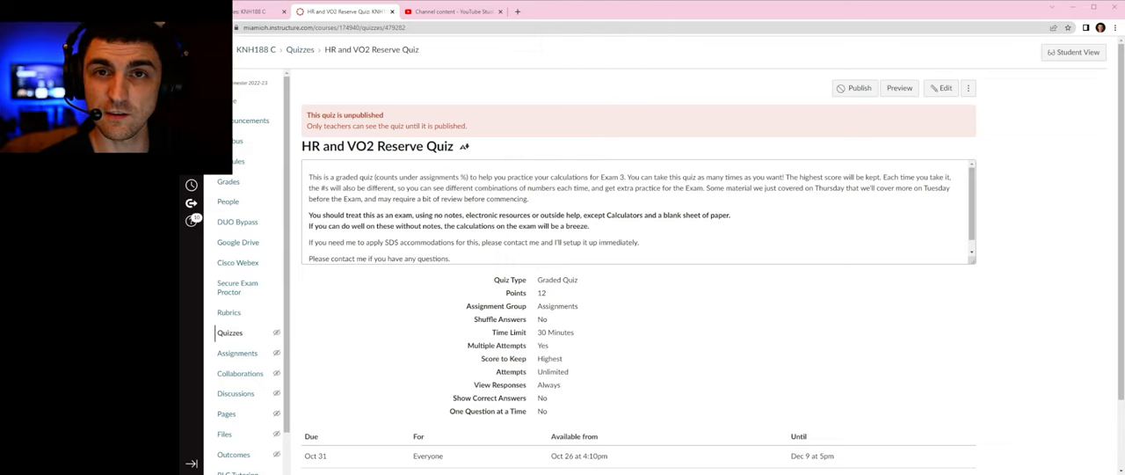
pyautogui.moveTo(436, 285)
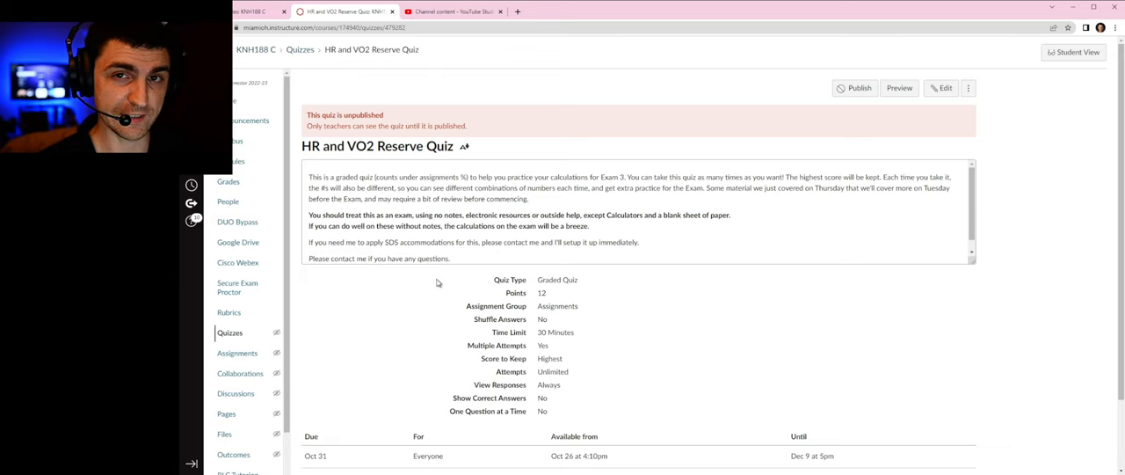
pyautogui.moveTo(436, 283)
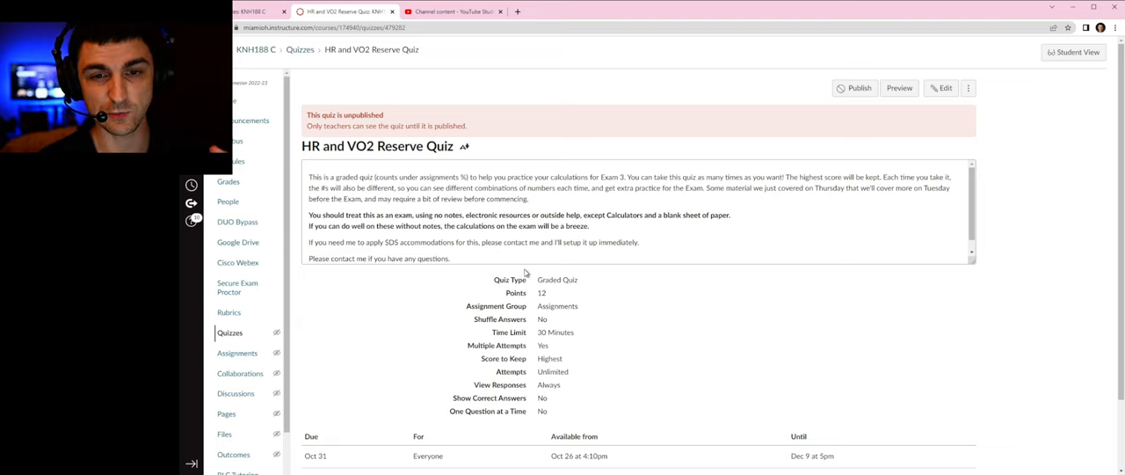
pyautogui.moveTo(520, 270)
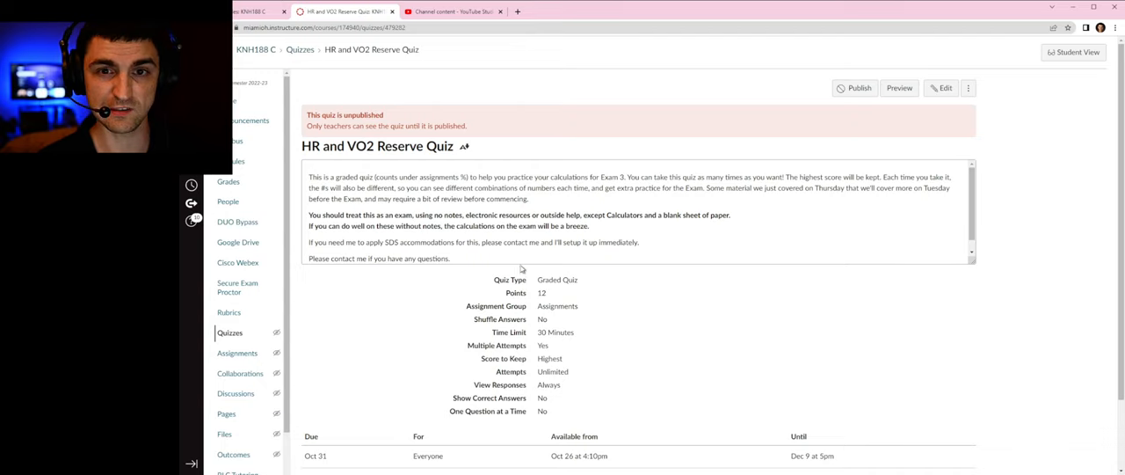
pyautogui.moveTo(341, 302)
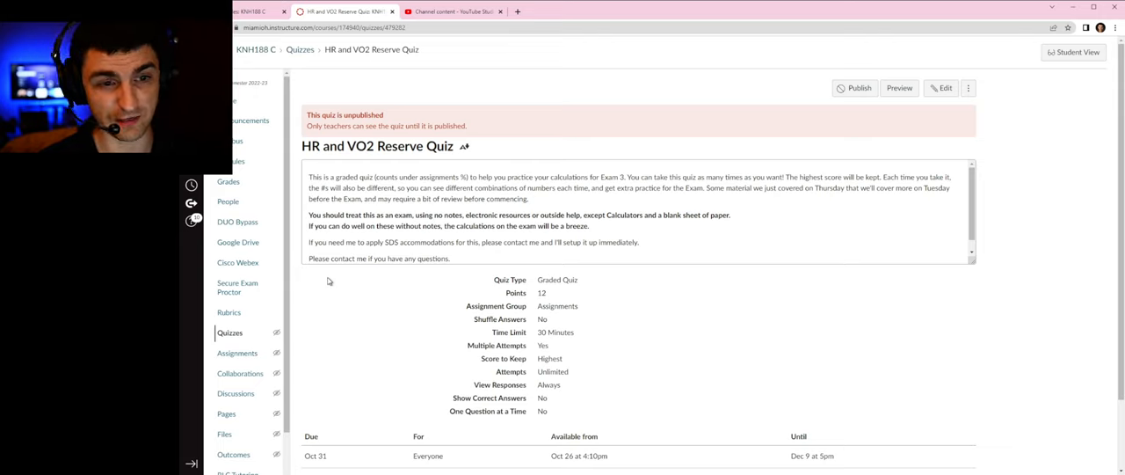
pyautogui.moveTo(362, 345)
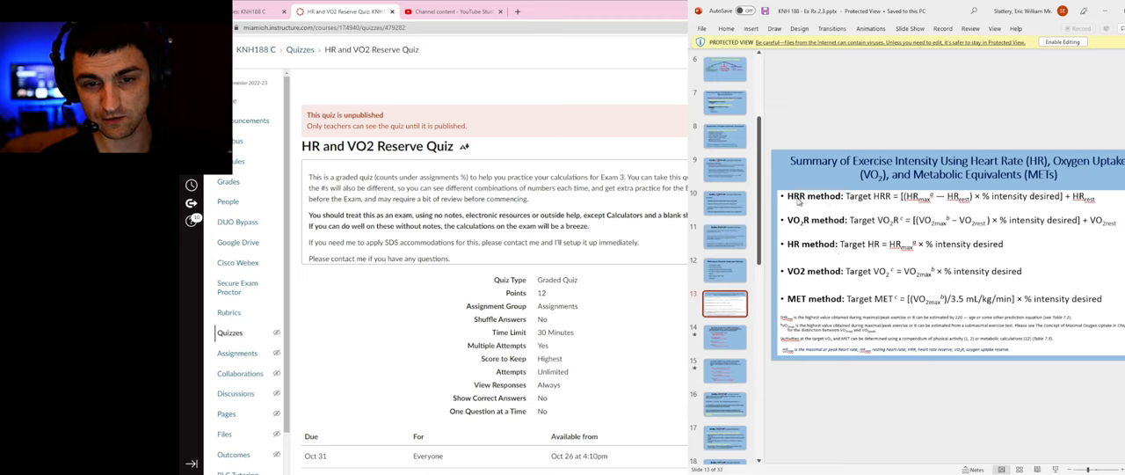
pyautogui.moveTo(809, 246)
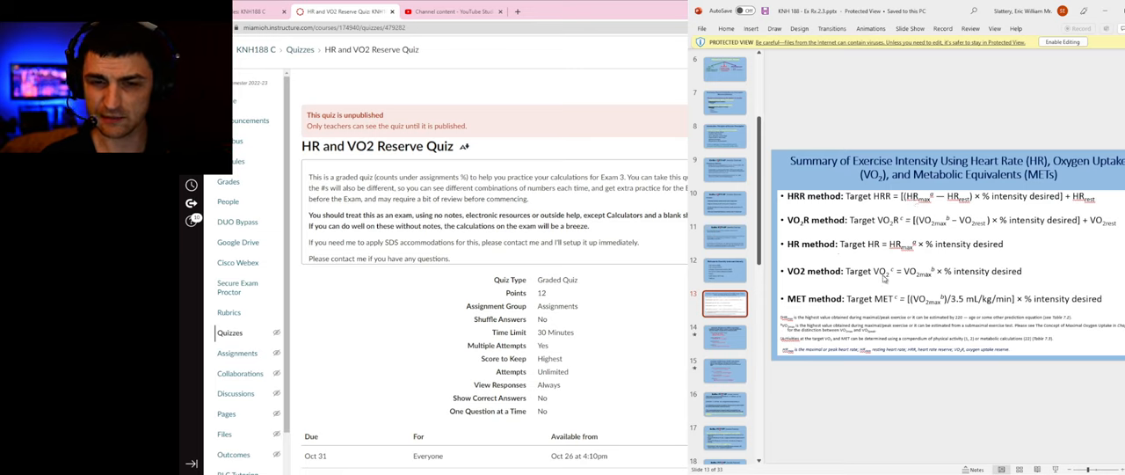
pyautogui.moveTo(824, 253)
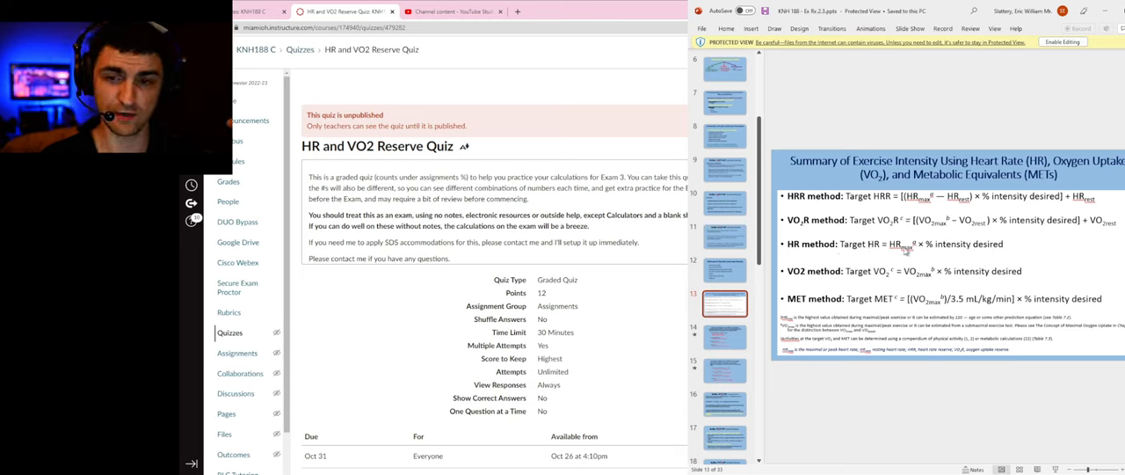
pyautogui.moveTo(959, 253)
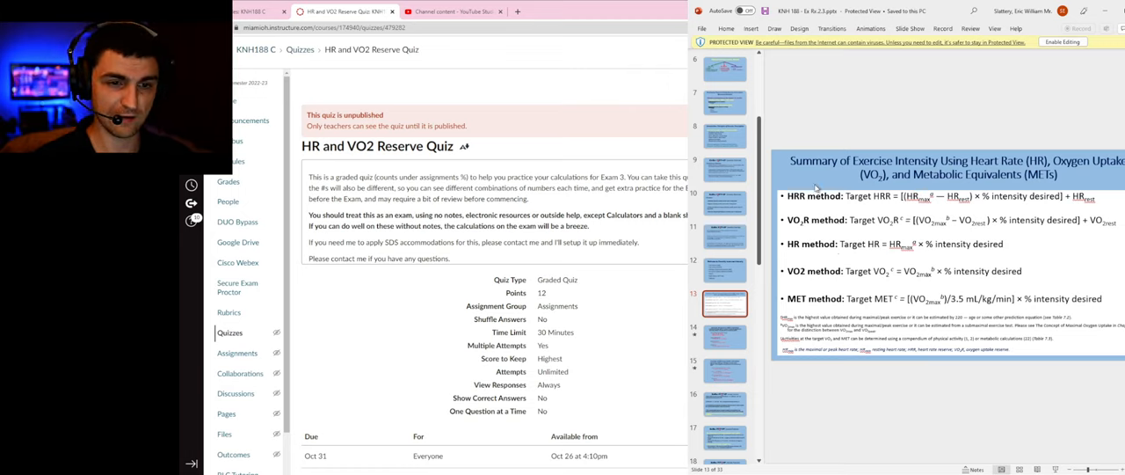
pyautogui.moveTo(179, 383)
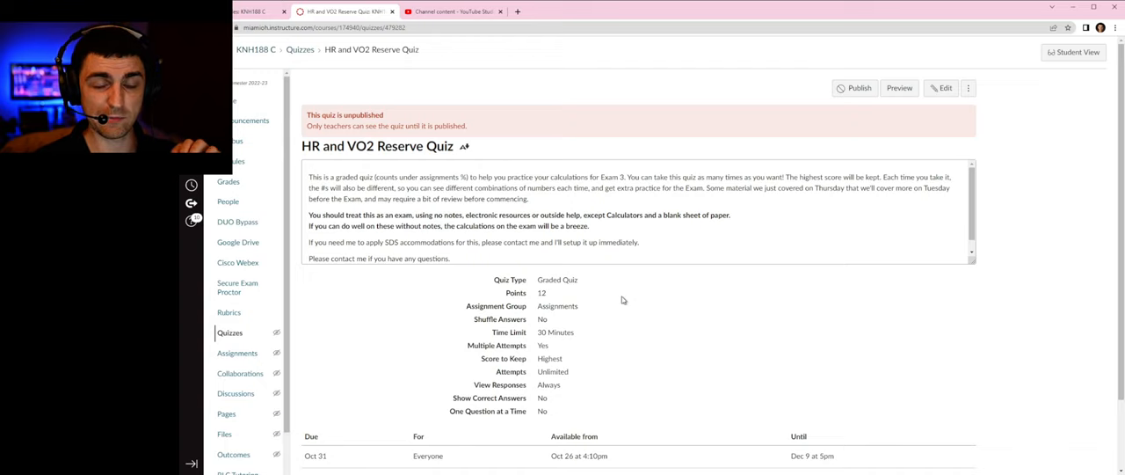
pyautogui.moveTo(622, 257)
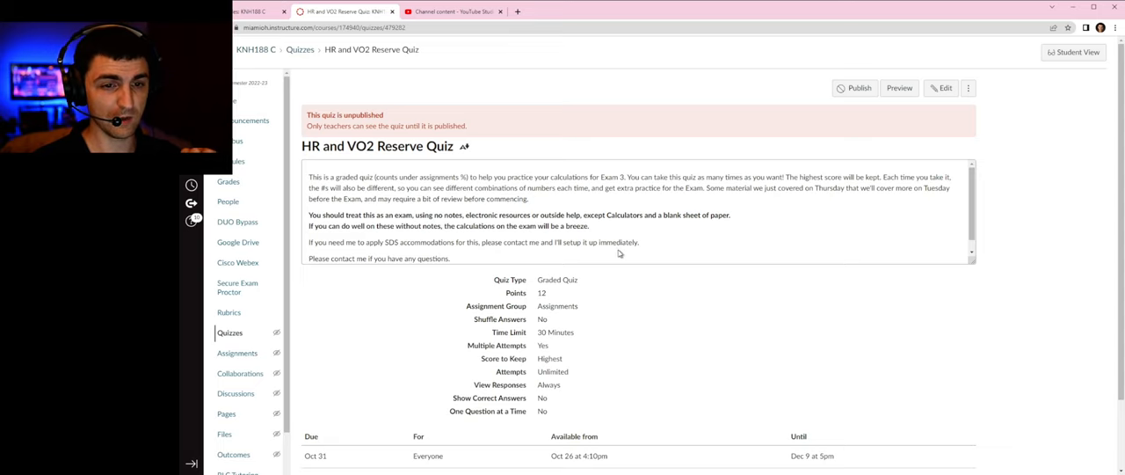
pyautogui.moveTo(591, 225)
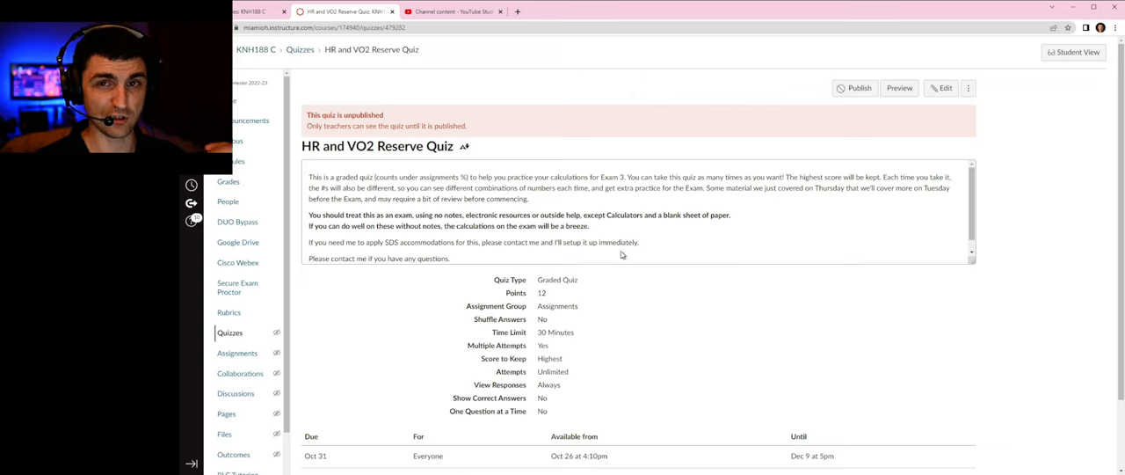
pyautogui.moveTo(620, 254)
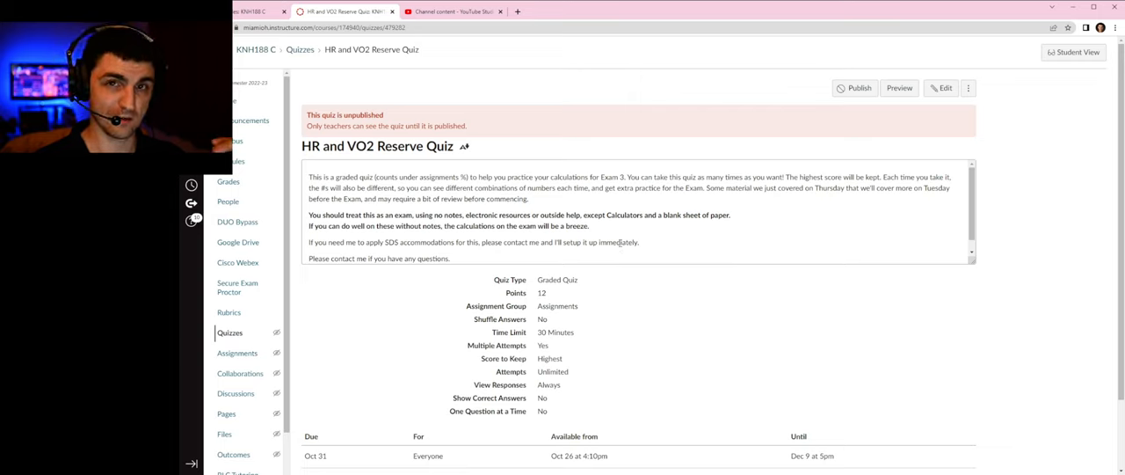